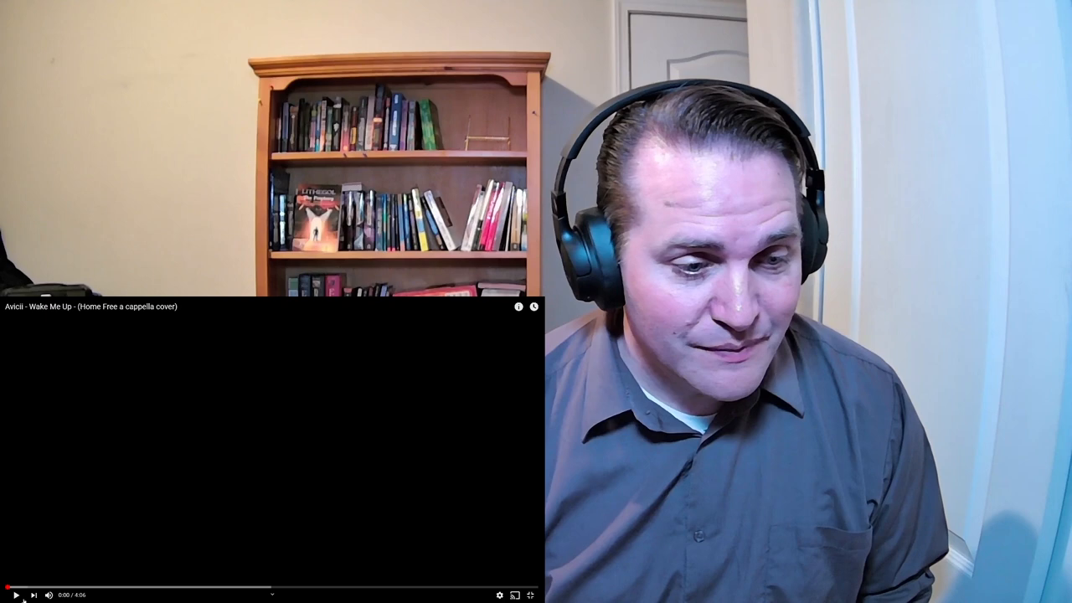
# Start playback of the Avicii 'Wake Me Up' Home Free a cappella cover video.
pyautogui.click(15, 594)
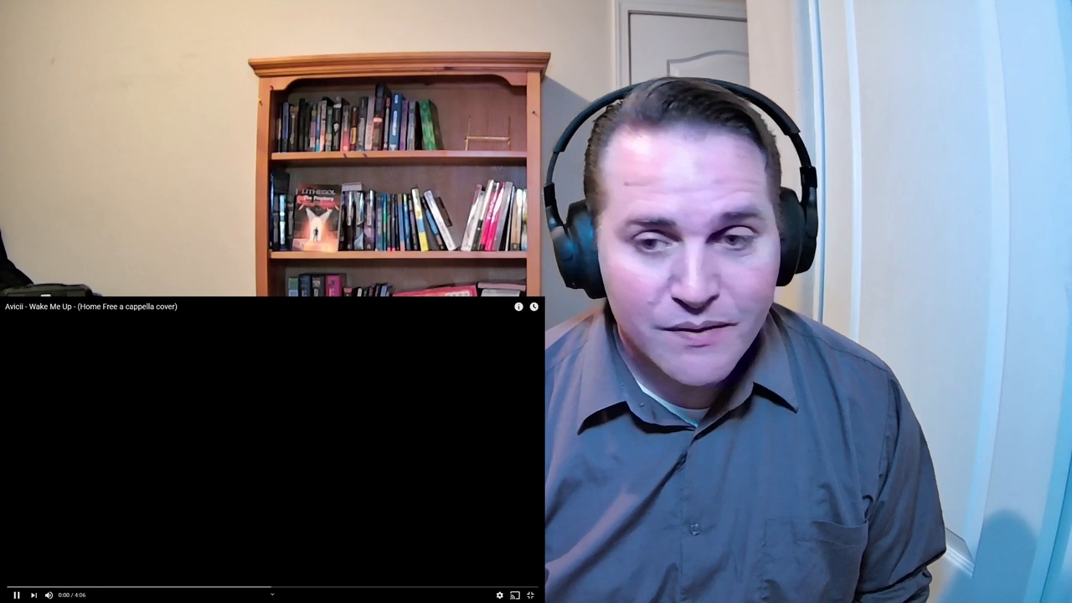